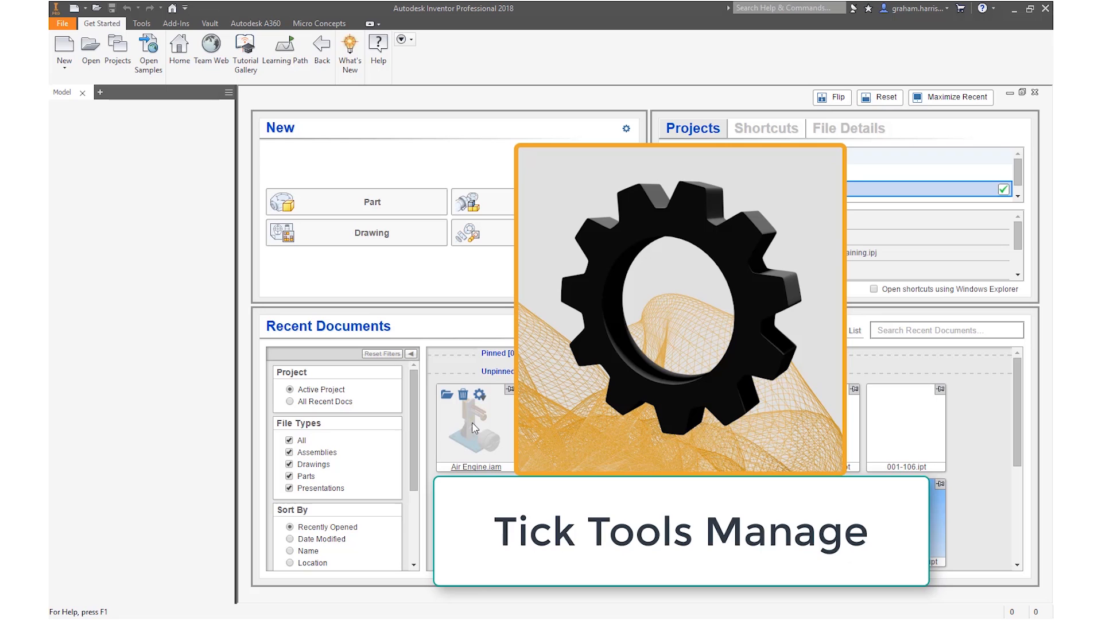
pyautogui.moveTo(454, 415)
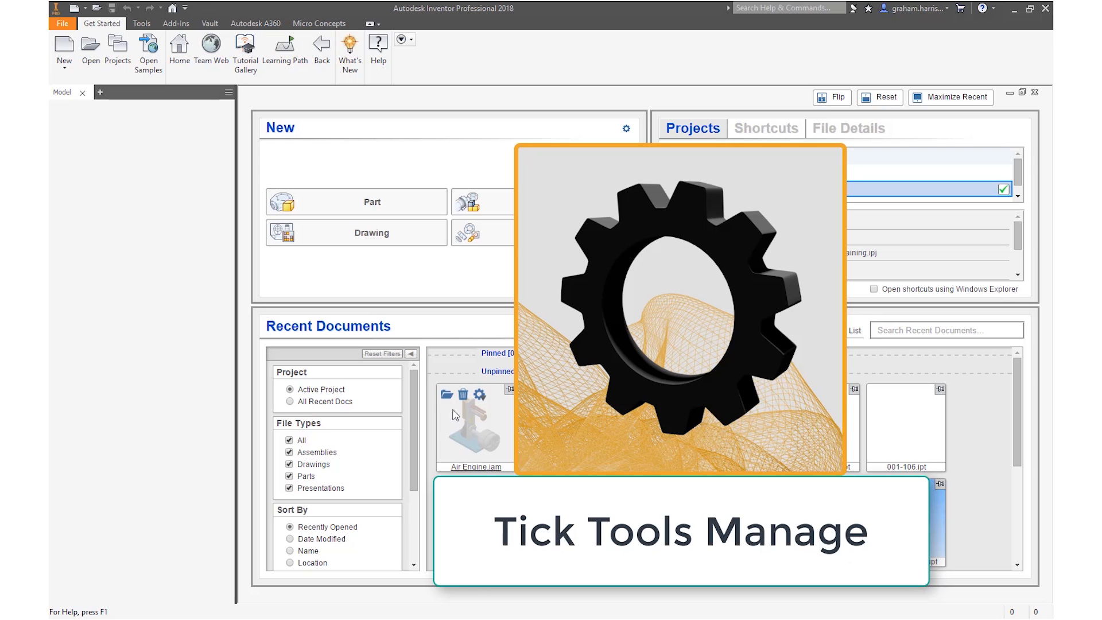
pyautogui.moveTo(446, 397)
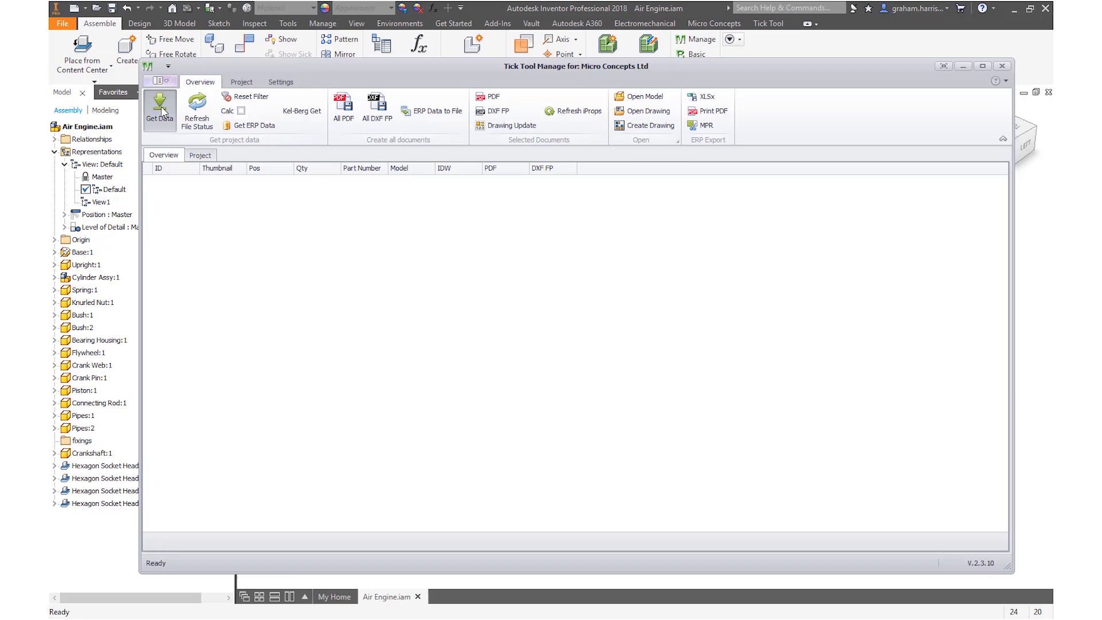
# - Load the Air Engine parts status with Get Data and start All PDF generation
pyautogui.click(159, 109)
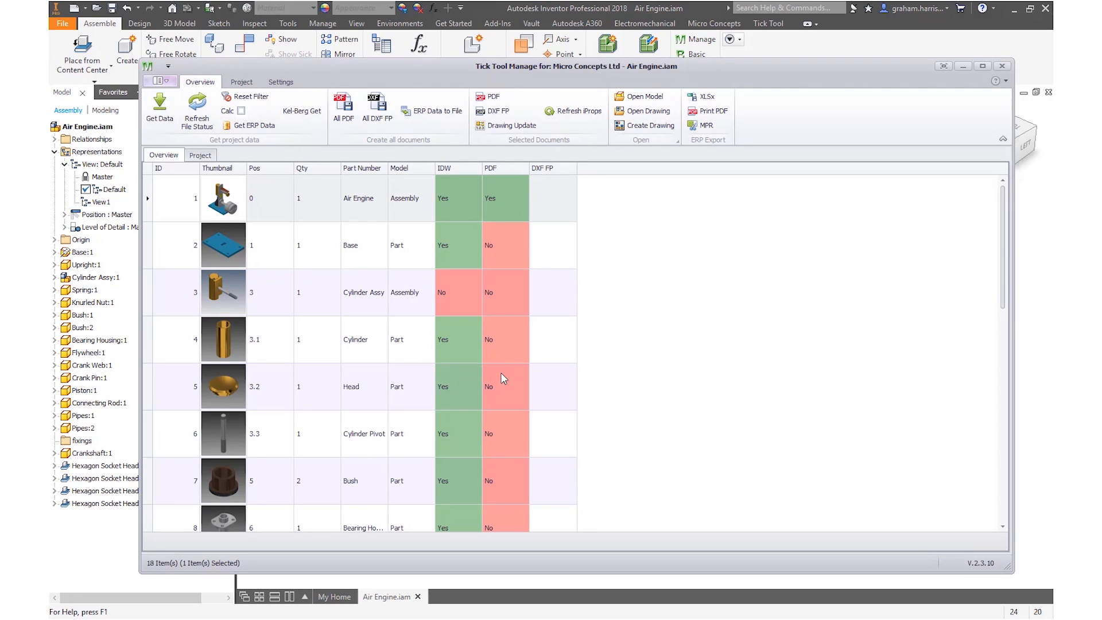
pyautogui.moveTo(462, 275)
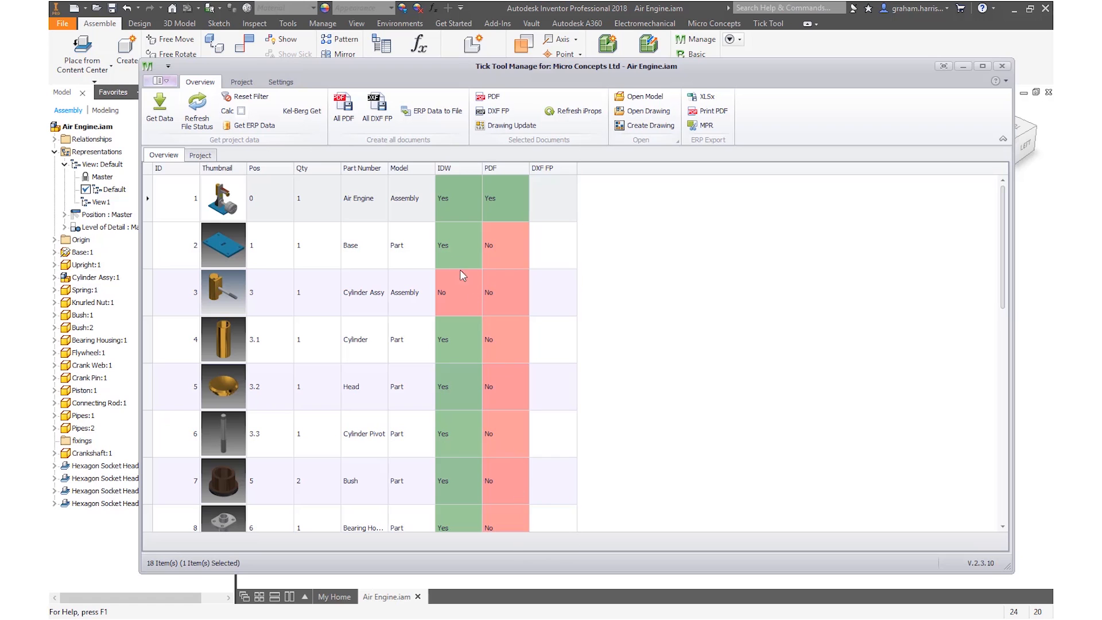
pyautogui.click(1003, 66)
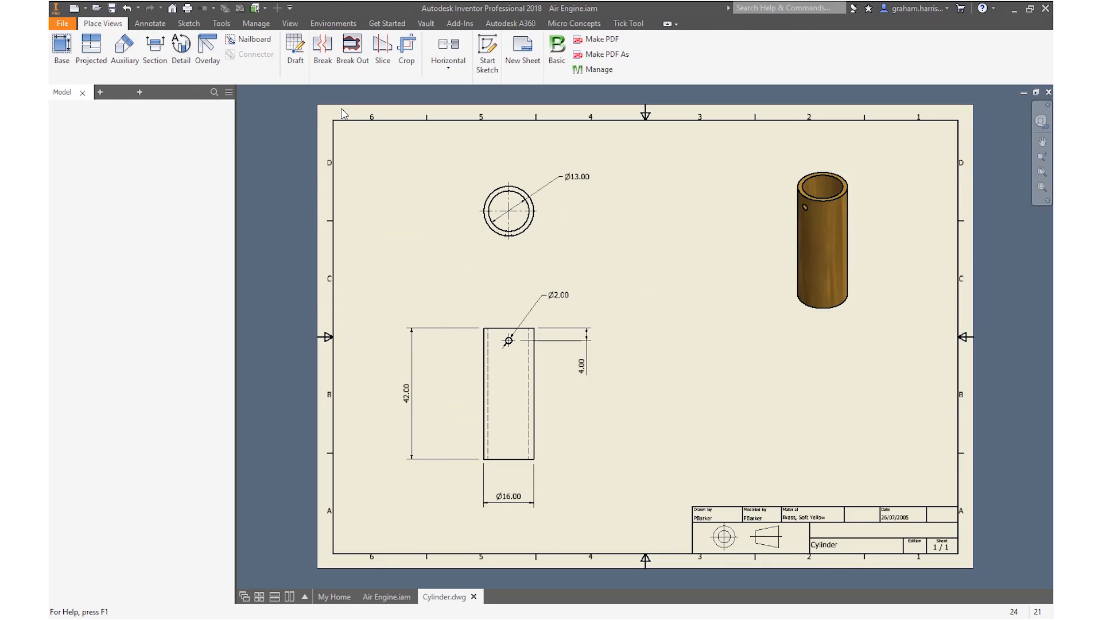
# - Let the batch export Cylinder, Bearing Housing and Crank Pin drawings to PDF
pyautogui.click(455, 596)
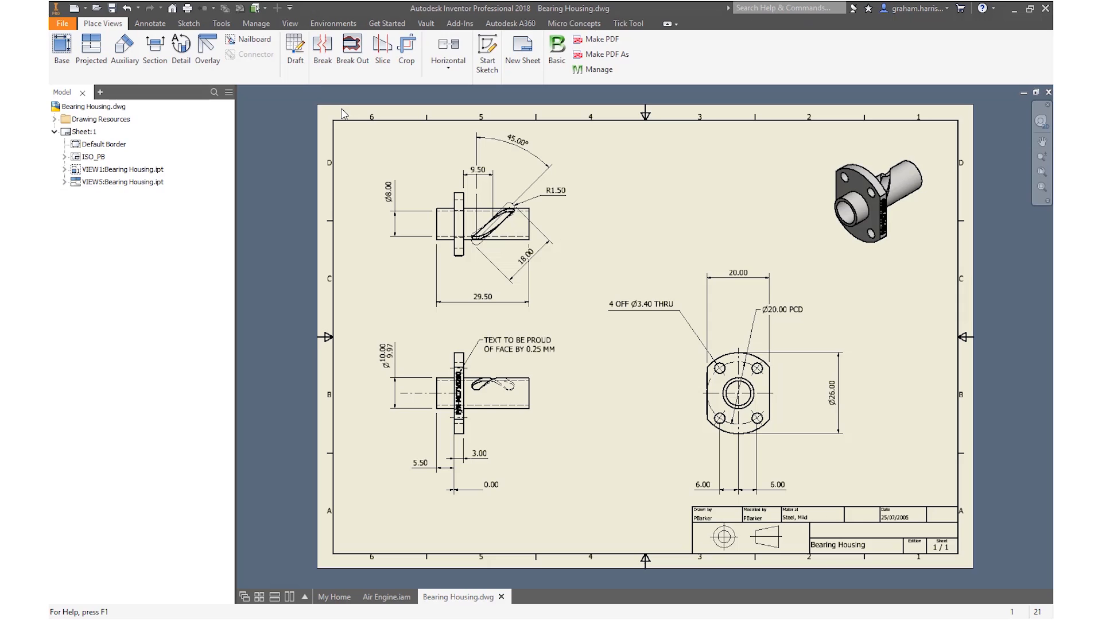
pyautogui.click(384, 597)
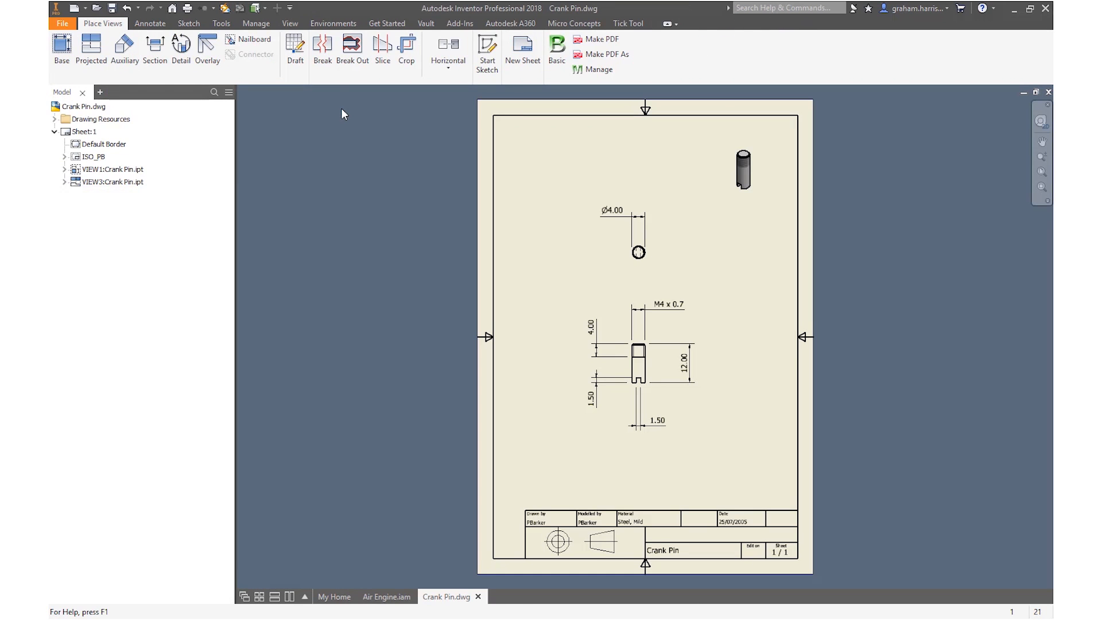
pyautogui.click(456, 596)
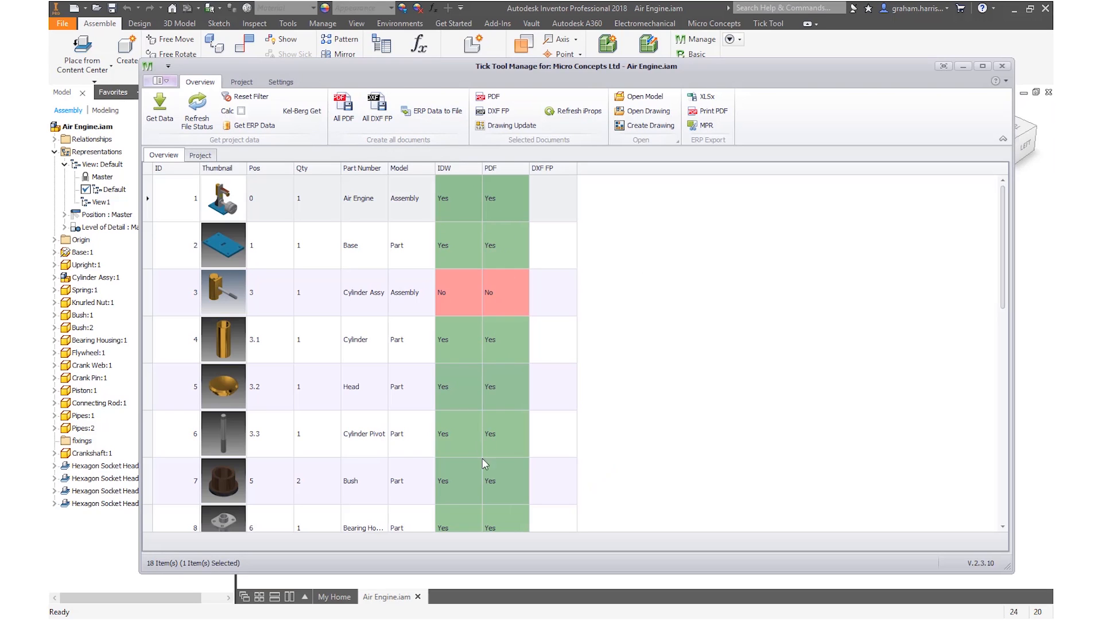
pyautogui.moveTo(288, 384)
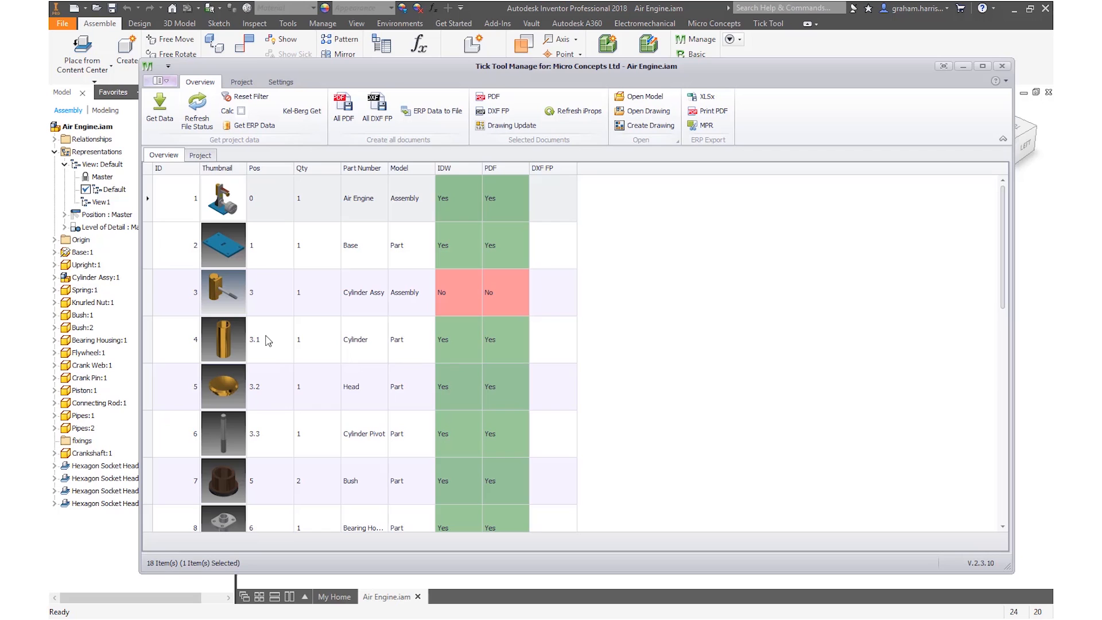
# - Open the Cylinder part model from its row via Open Model
pyautogui.rightClick(267, 339)
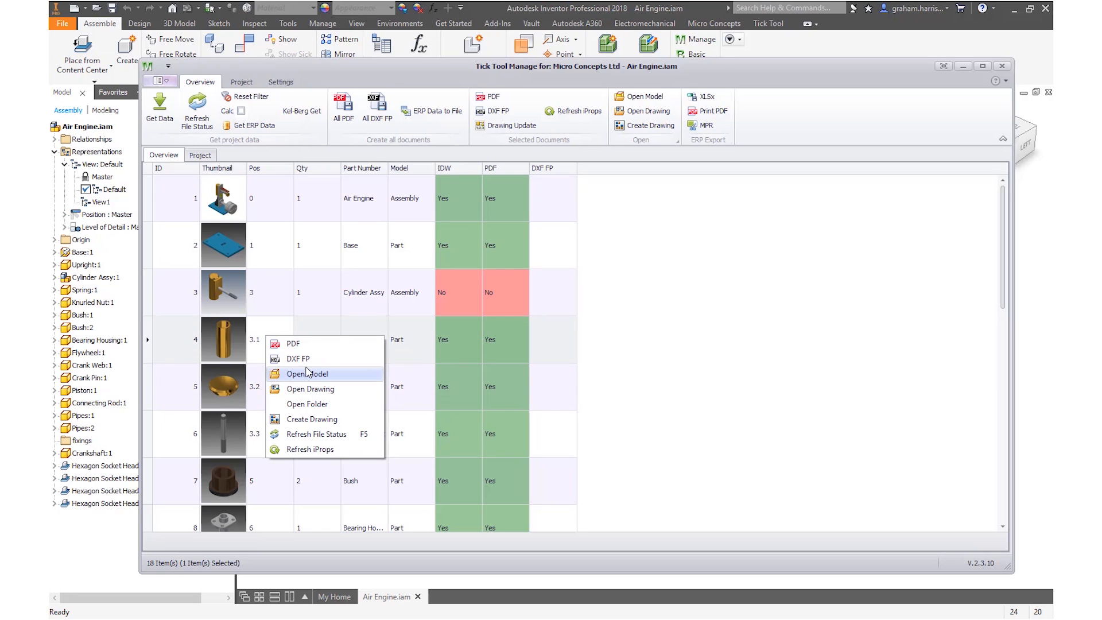
pyautogui.click(307, 373)
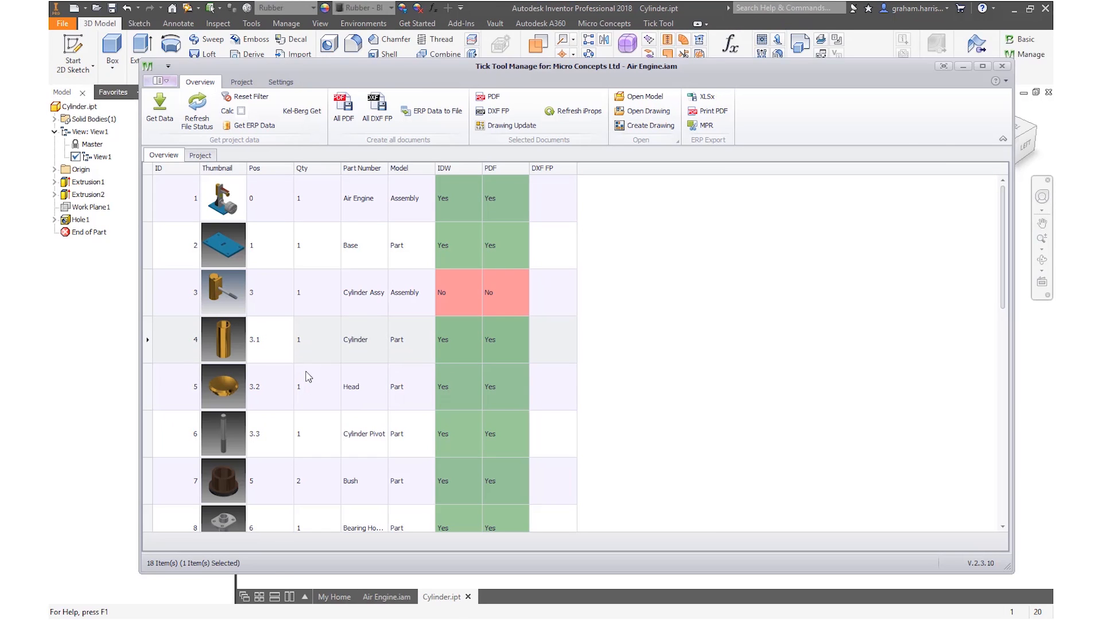
# - Edit Extrusion1 of the Cylinder, changing its 42 mm distance, and apply it
pyautogui.click(1002, 65)
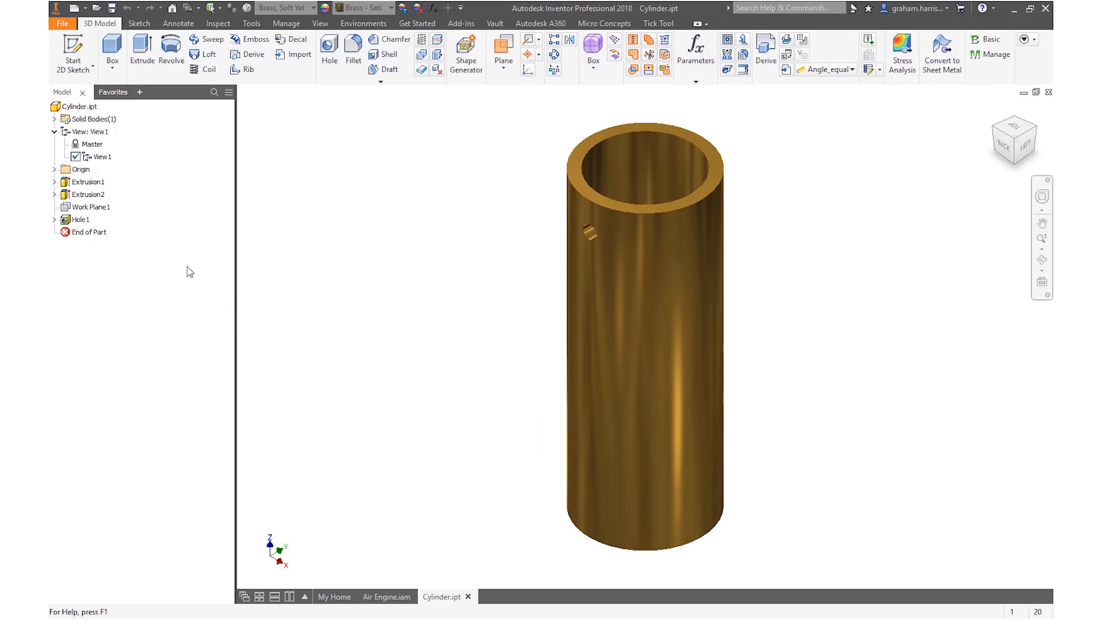
pyautogui.click(87, 182)
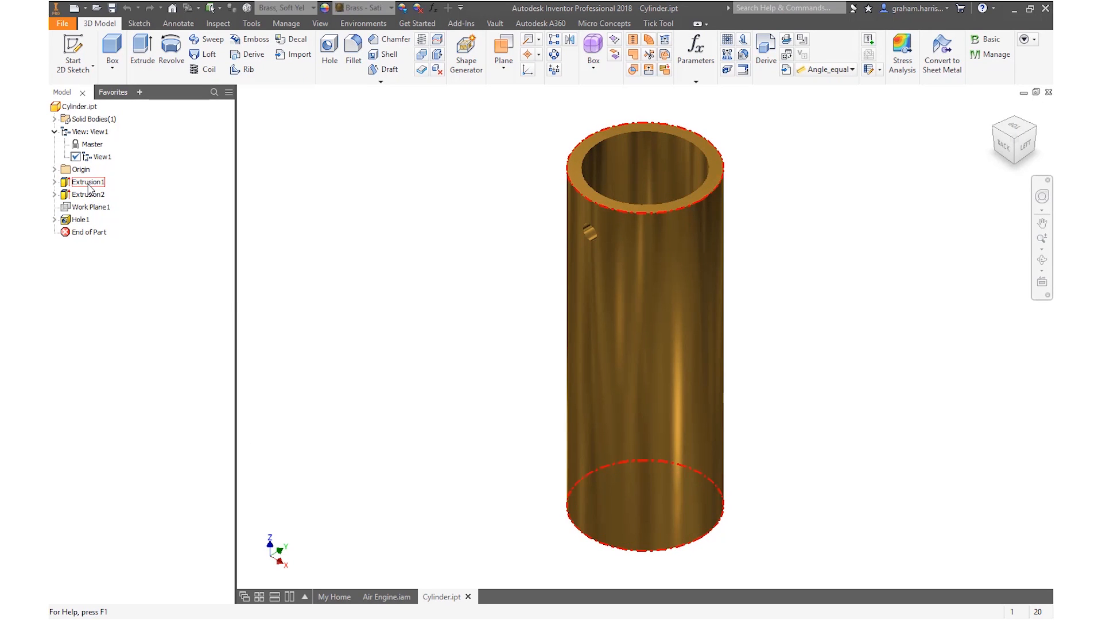
pyautogui.rightClick(87, 182)
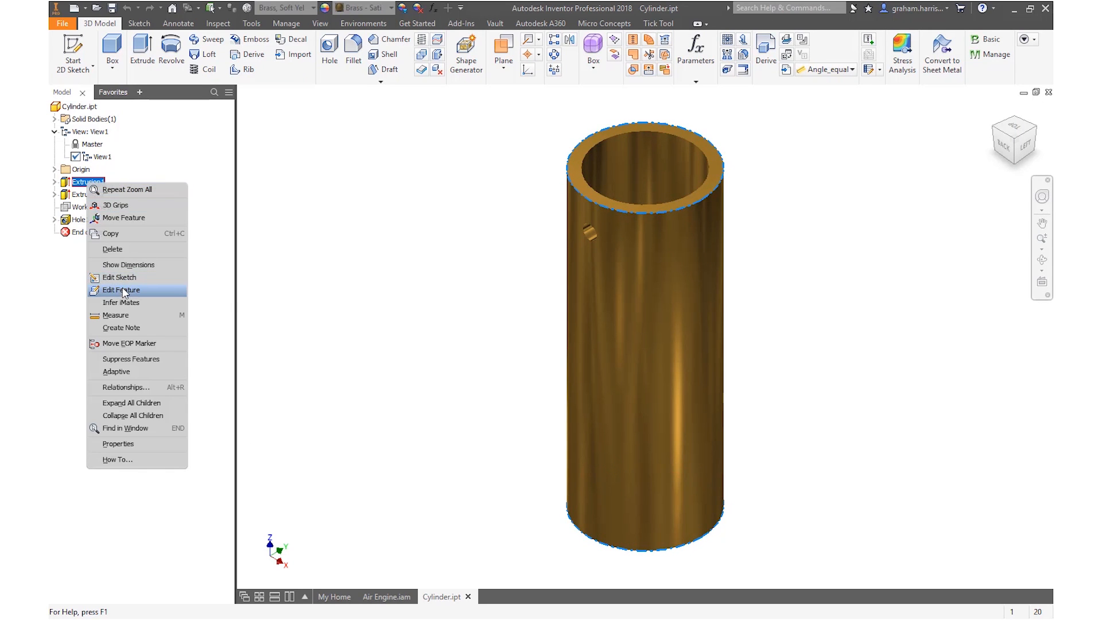
pyautogui.click(121, 289)
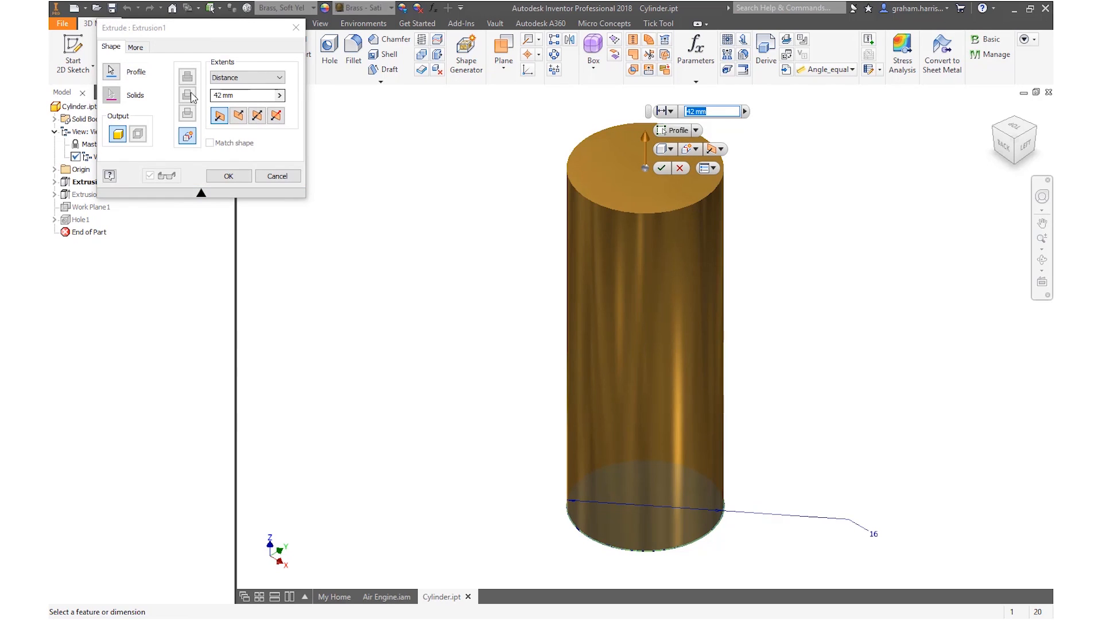
pyautogui.click(242, 95)
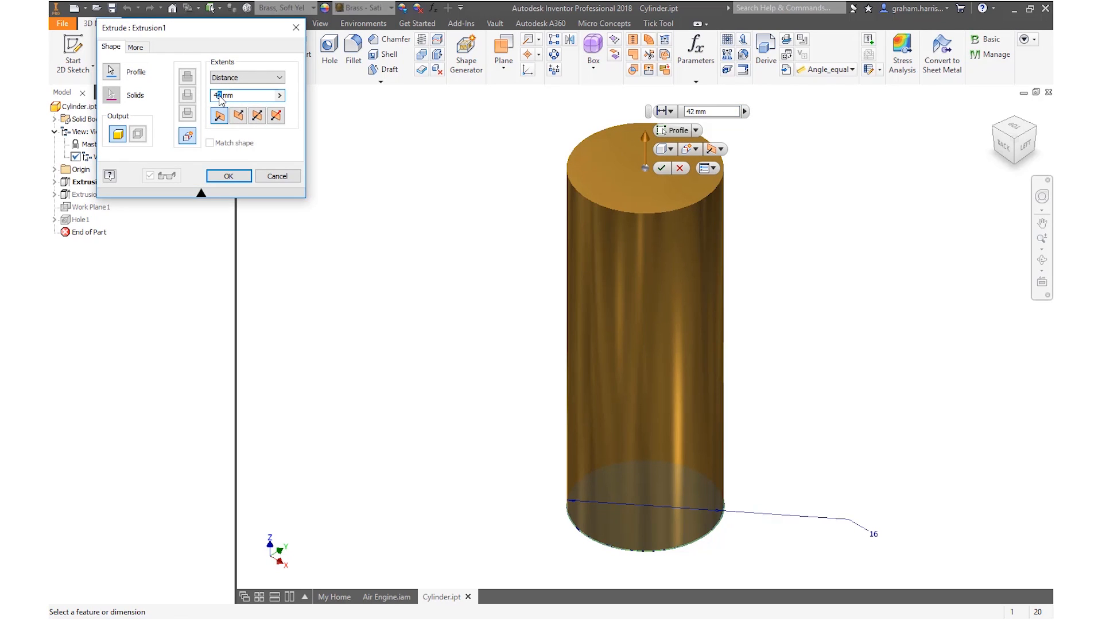
pyautogui.click(227, 175)
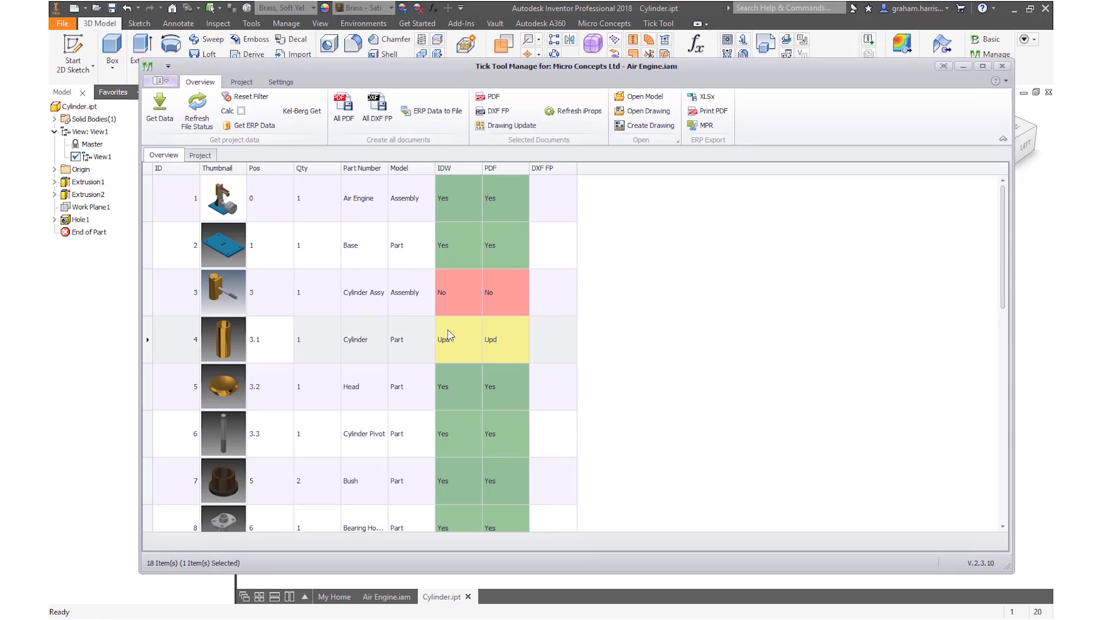
pyautogui.moveTo(243, 344)
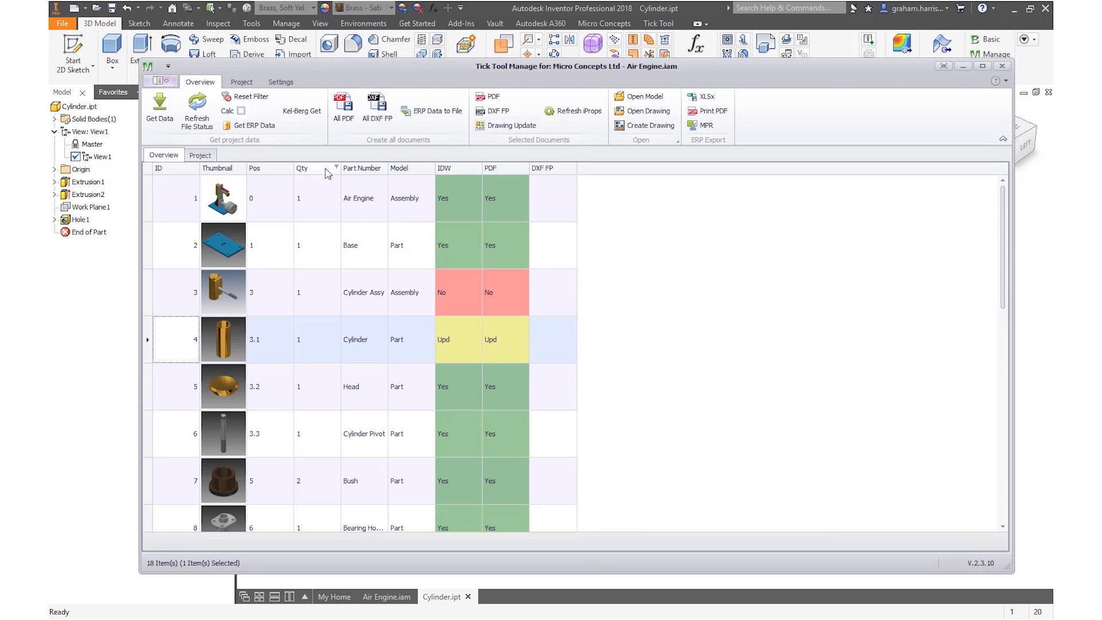
# - Run Drawing Update on the Cylinder row, then republish its PDF
pyautogui.click(644, 111)
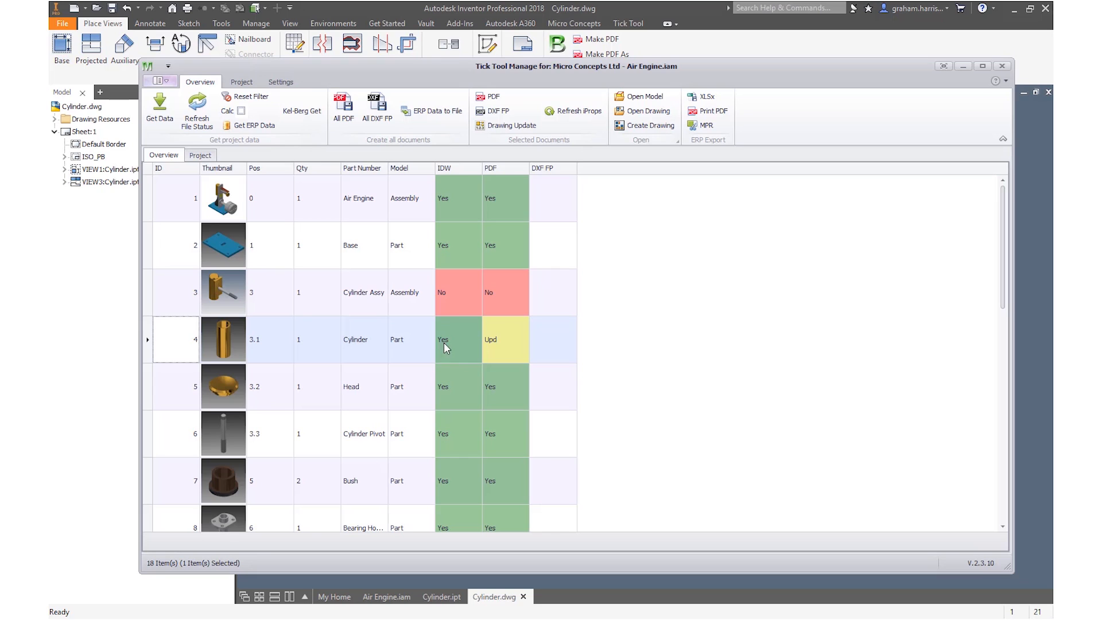
pyautogui.moveTo(484, 137)
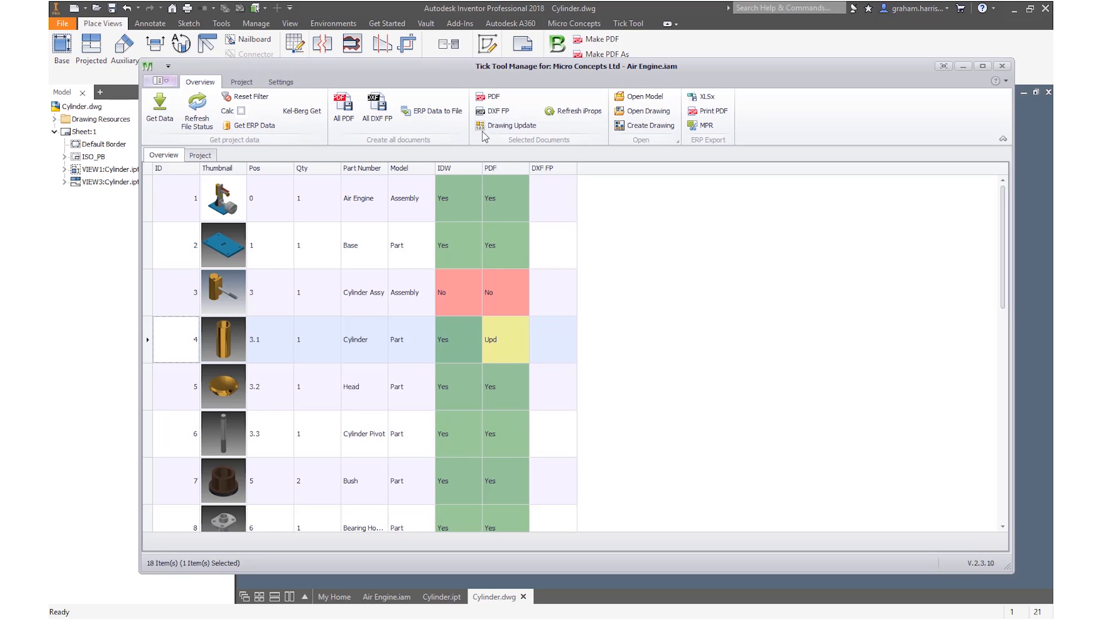
pyautogui.click(489, 97)
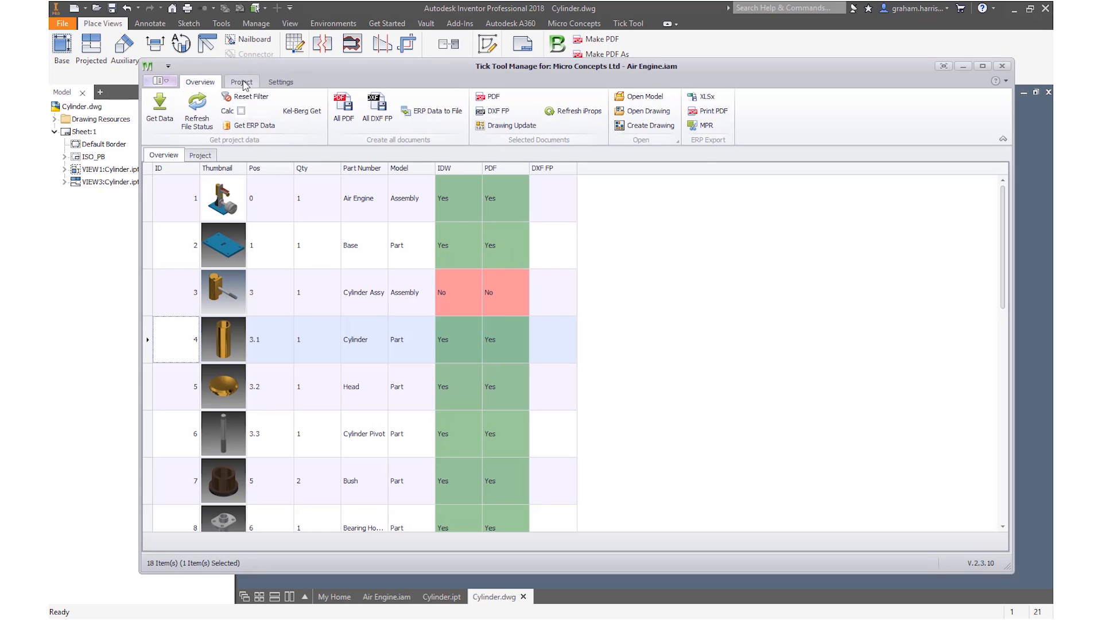
# - Select all Project items, publish Remote Copy PDFs, and switch to the A360 browser
pyautogui.click(241, 82)
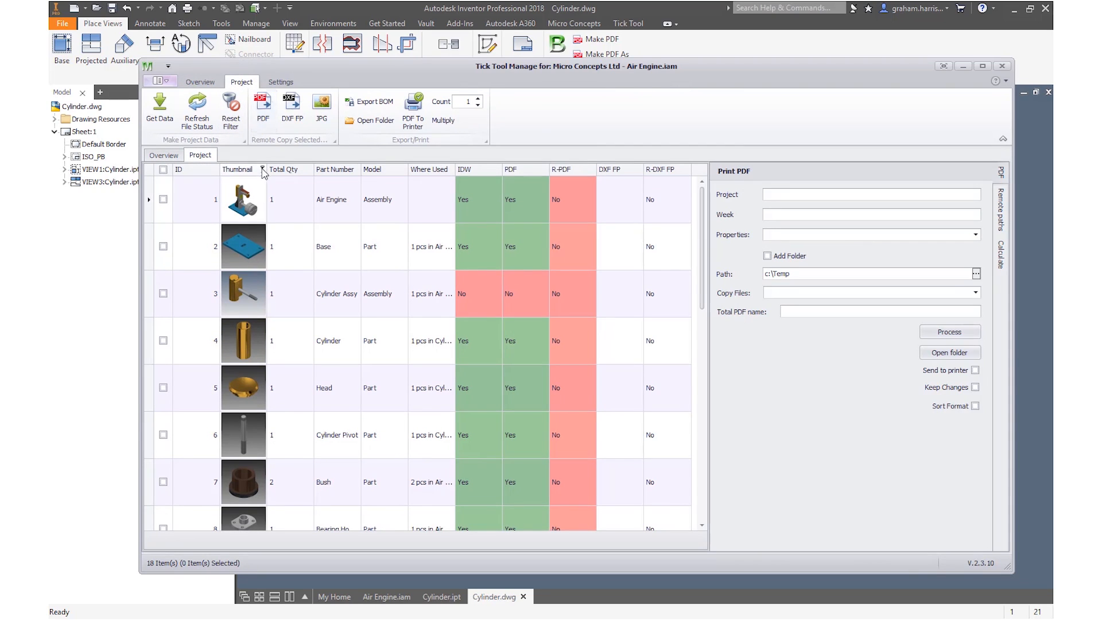
pyautogui.moveTo(551, 219)
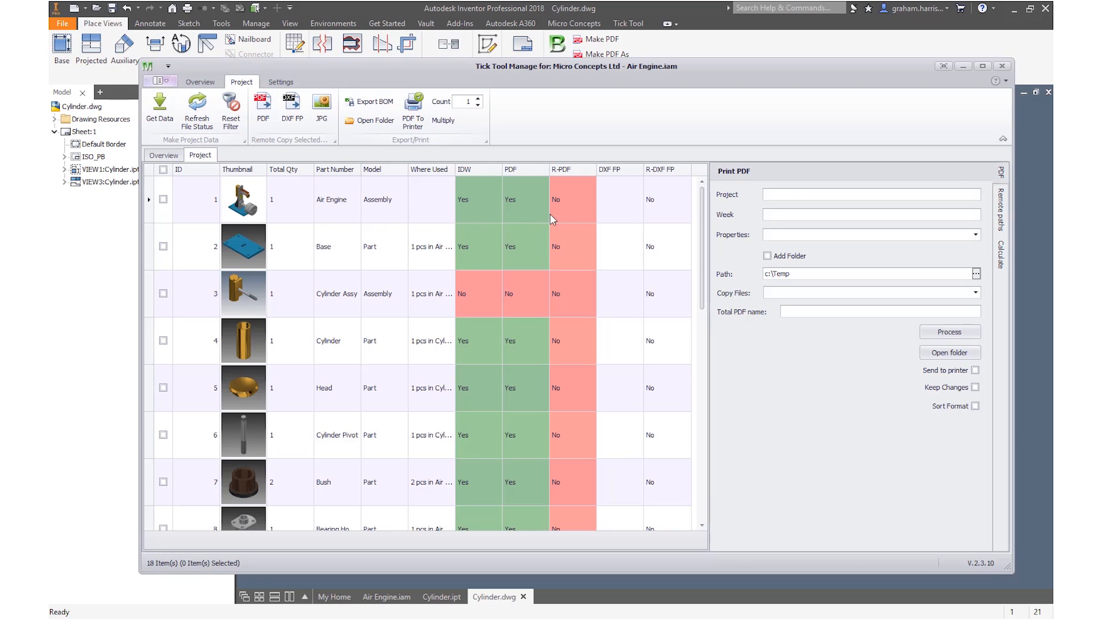
pyautogui.moveTo(232, 214)
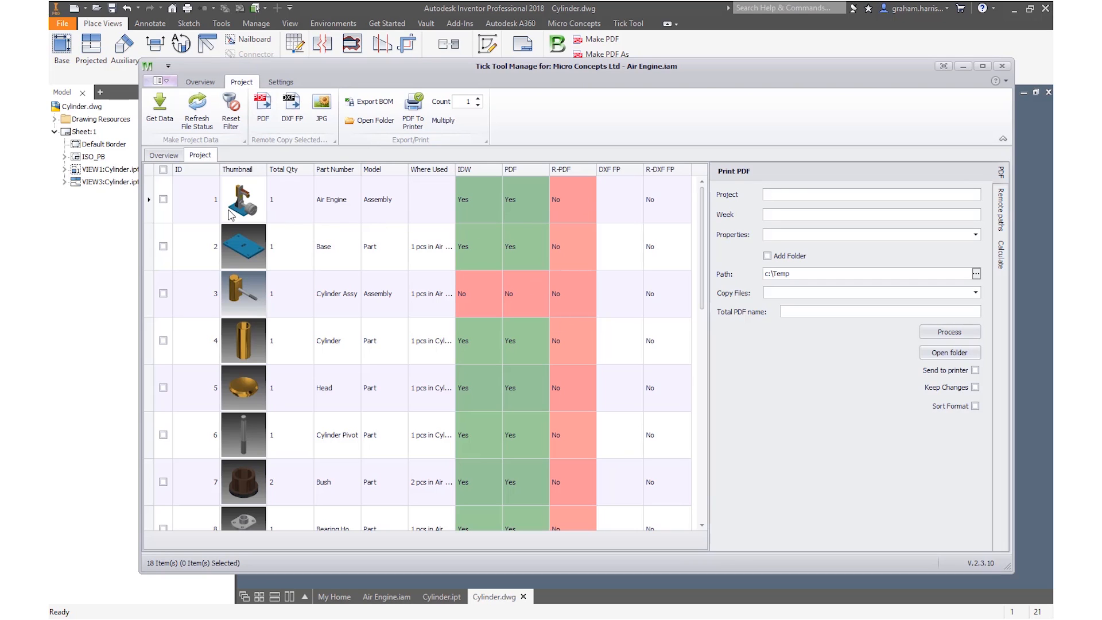
pyautogui.click(163, 169)
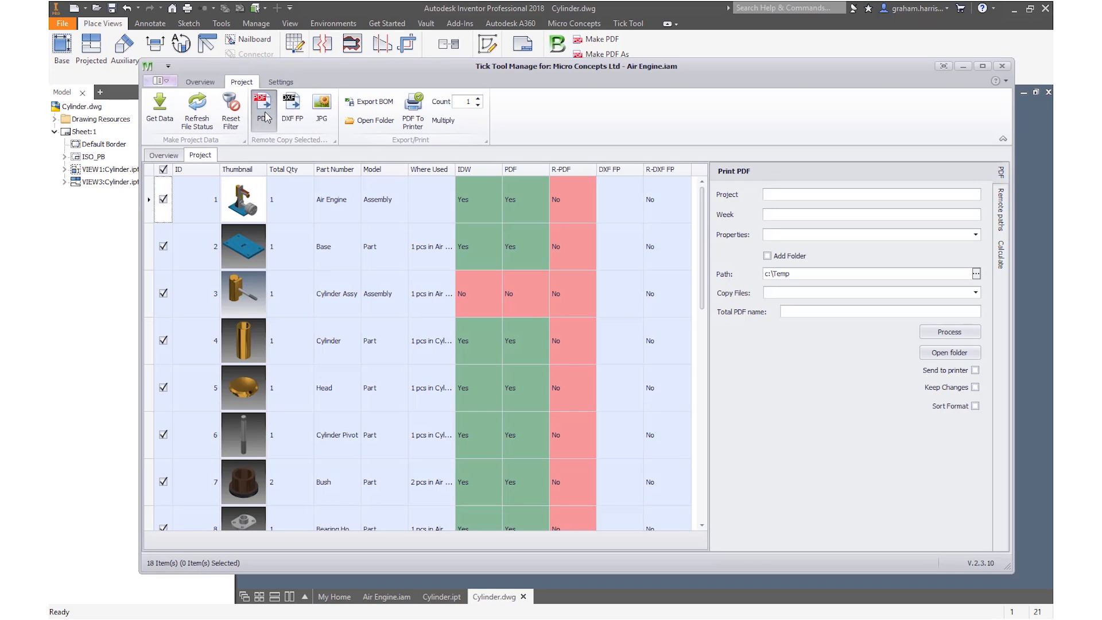
pyautogui.click(262, 106)
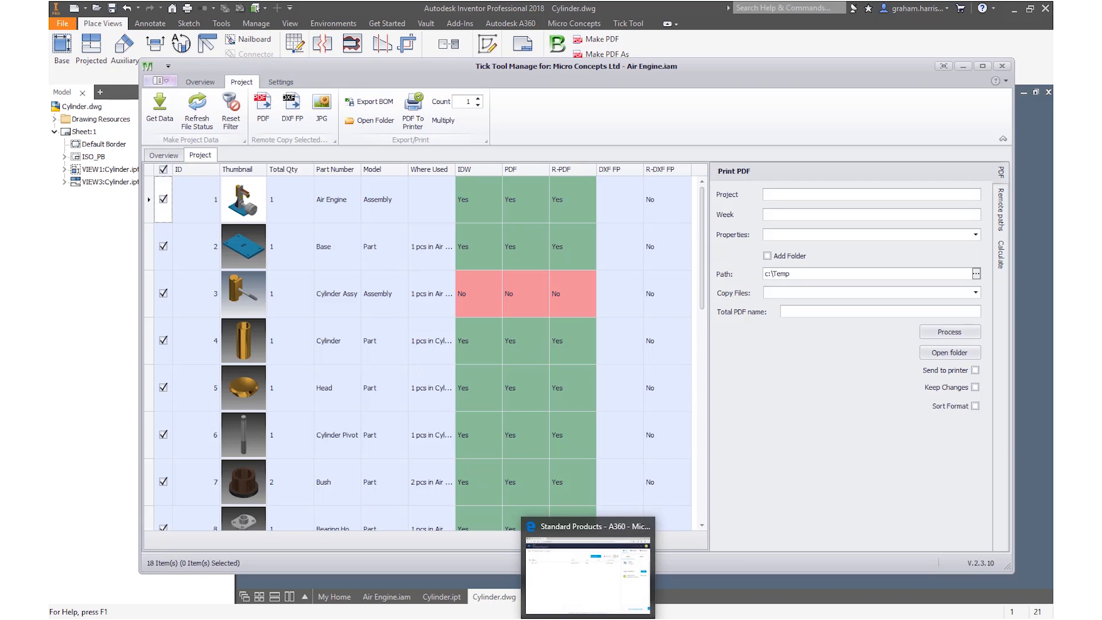
pyautogui.click(587, 567)
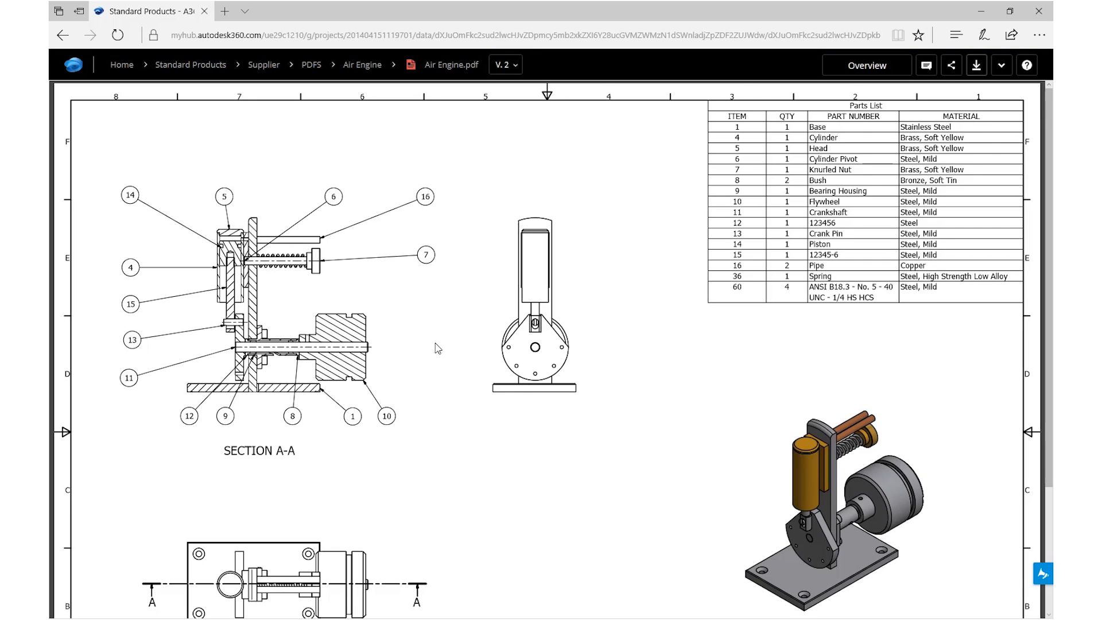
# - Scroll the Air Engine.pdf in A360 to reveal the plan view below Section A-A
pyautogui.scroll(-3)
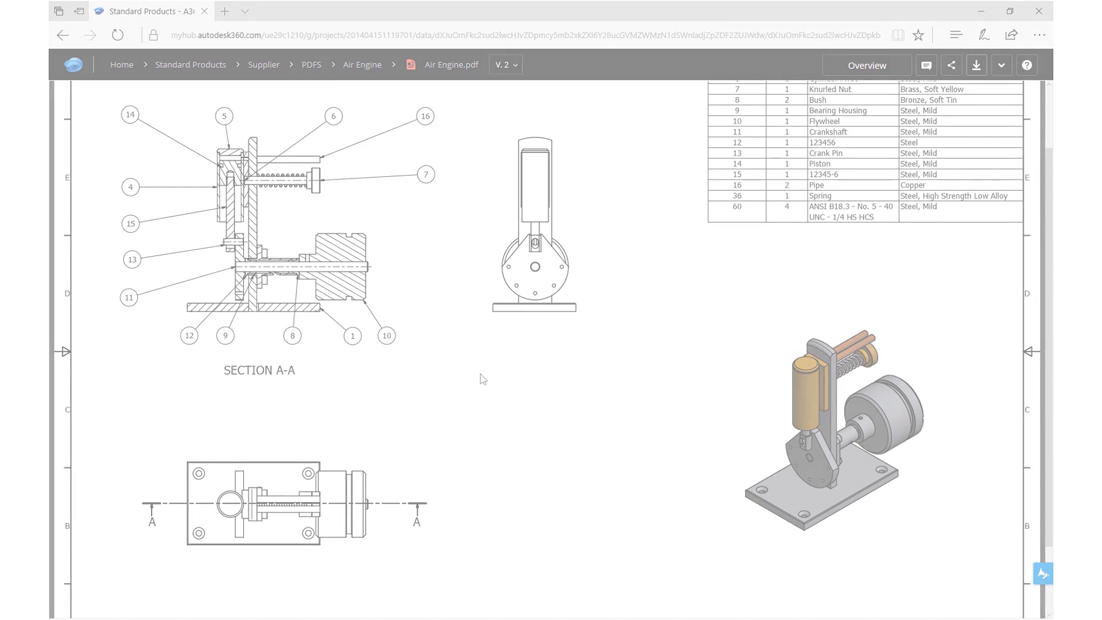